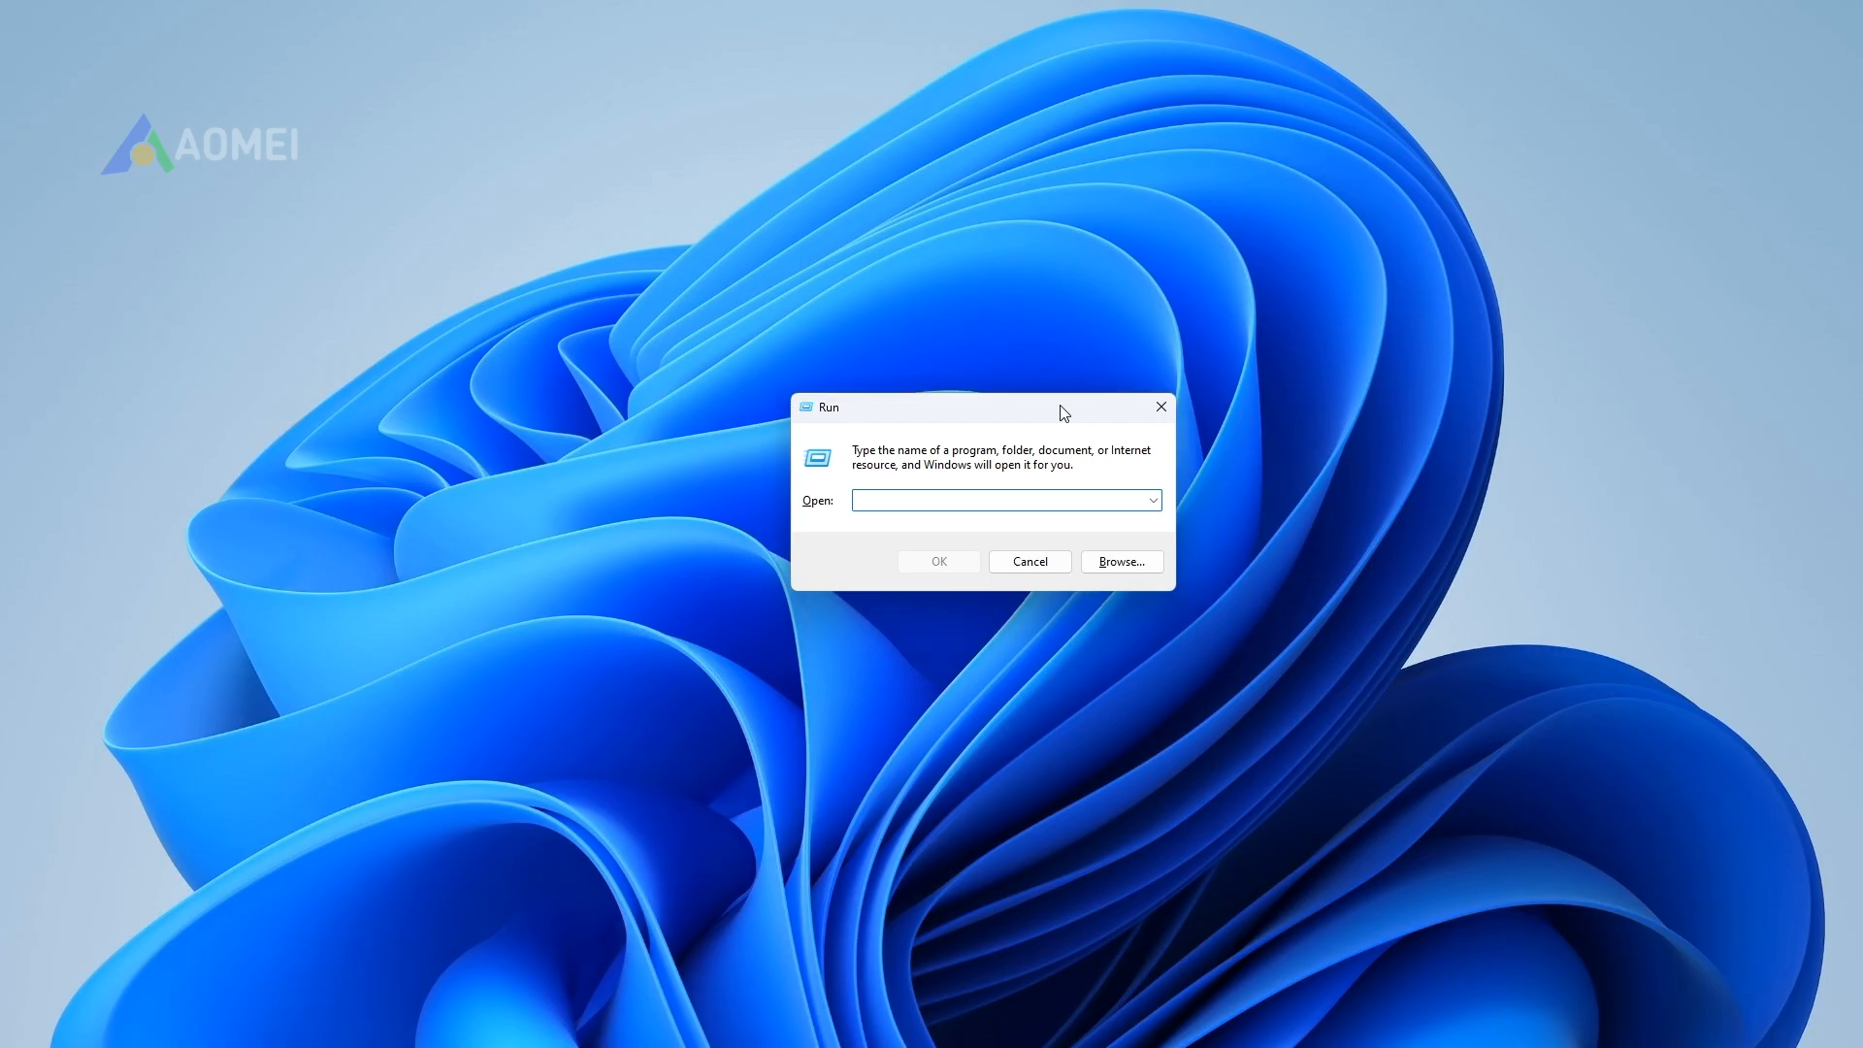
# Step: Enter diskmgmt.msc in the Run dialog to launch Disk Management
pyautogui.moveTo(935, 405); pyautogui.dragTo(867, 369)
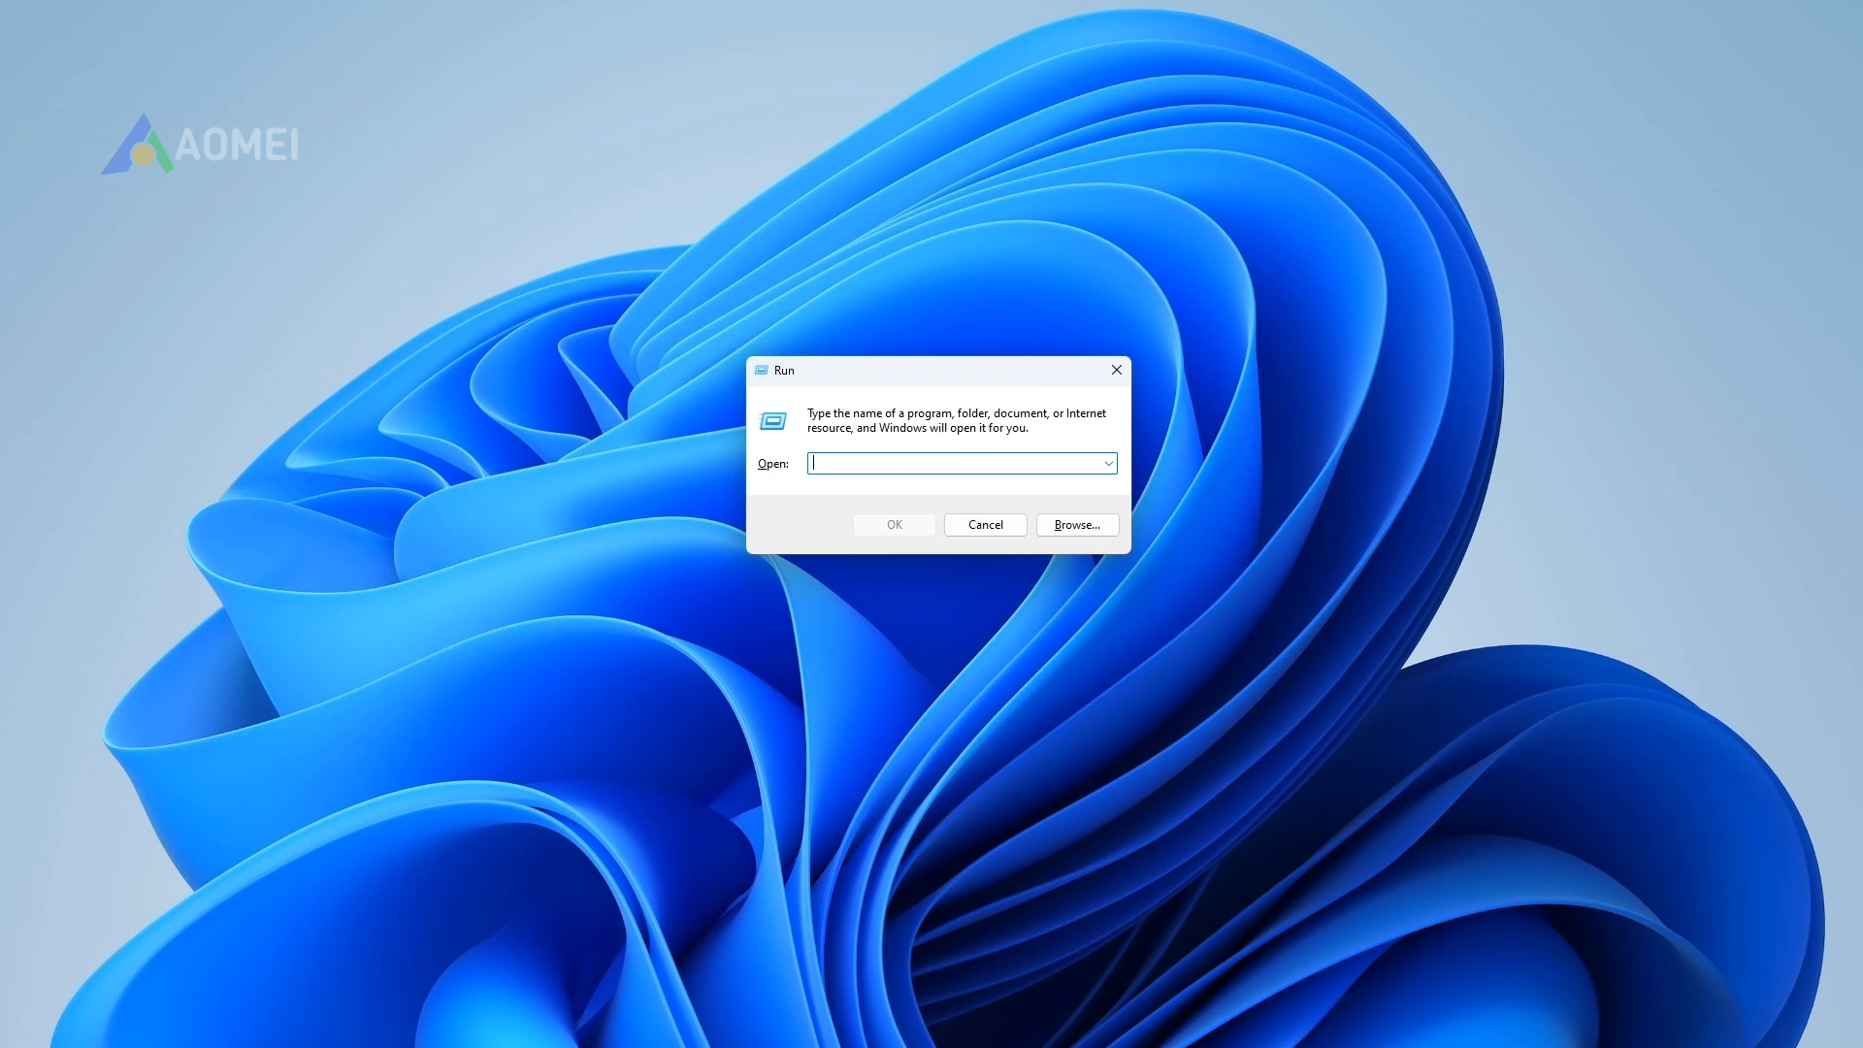
pyautogui.write('diskmgmt.ms')
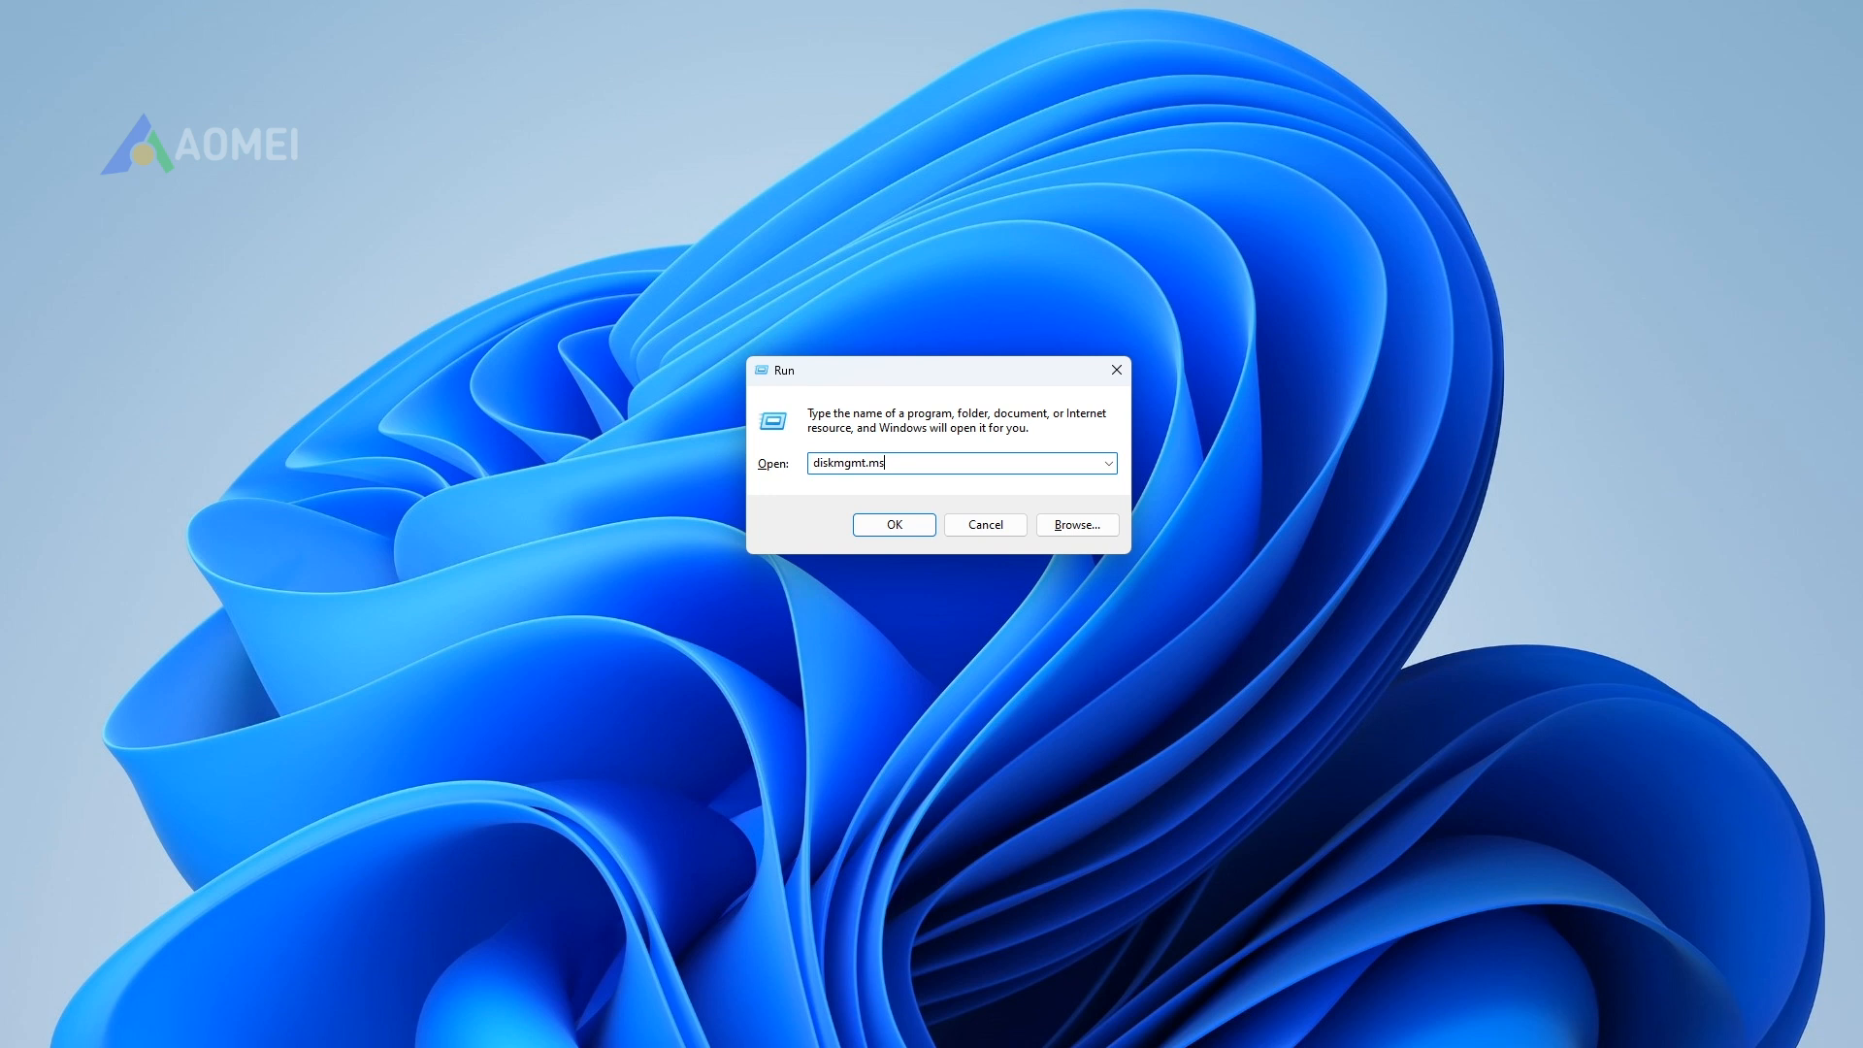
# Step: Launch Disk Management and start Extend Volume on the C: partition
pyautogui.click(892, 524)
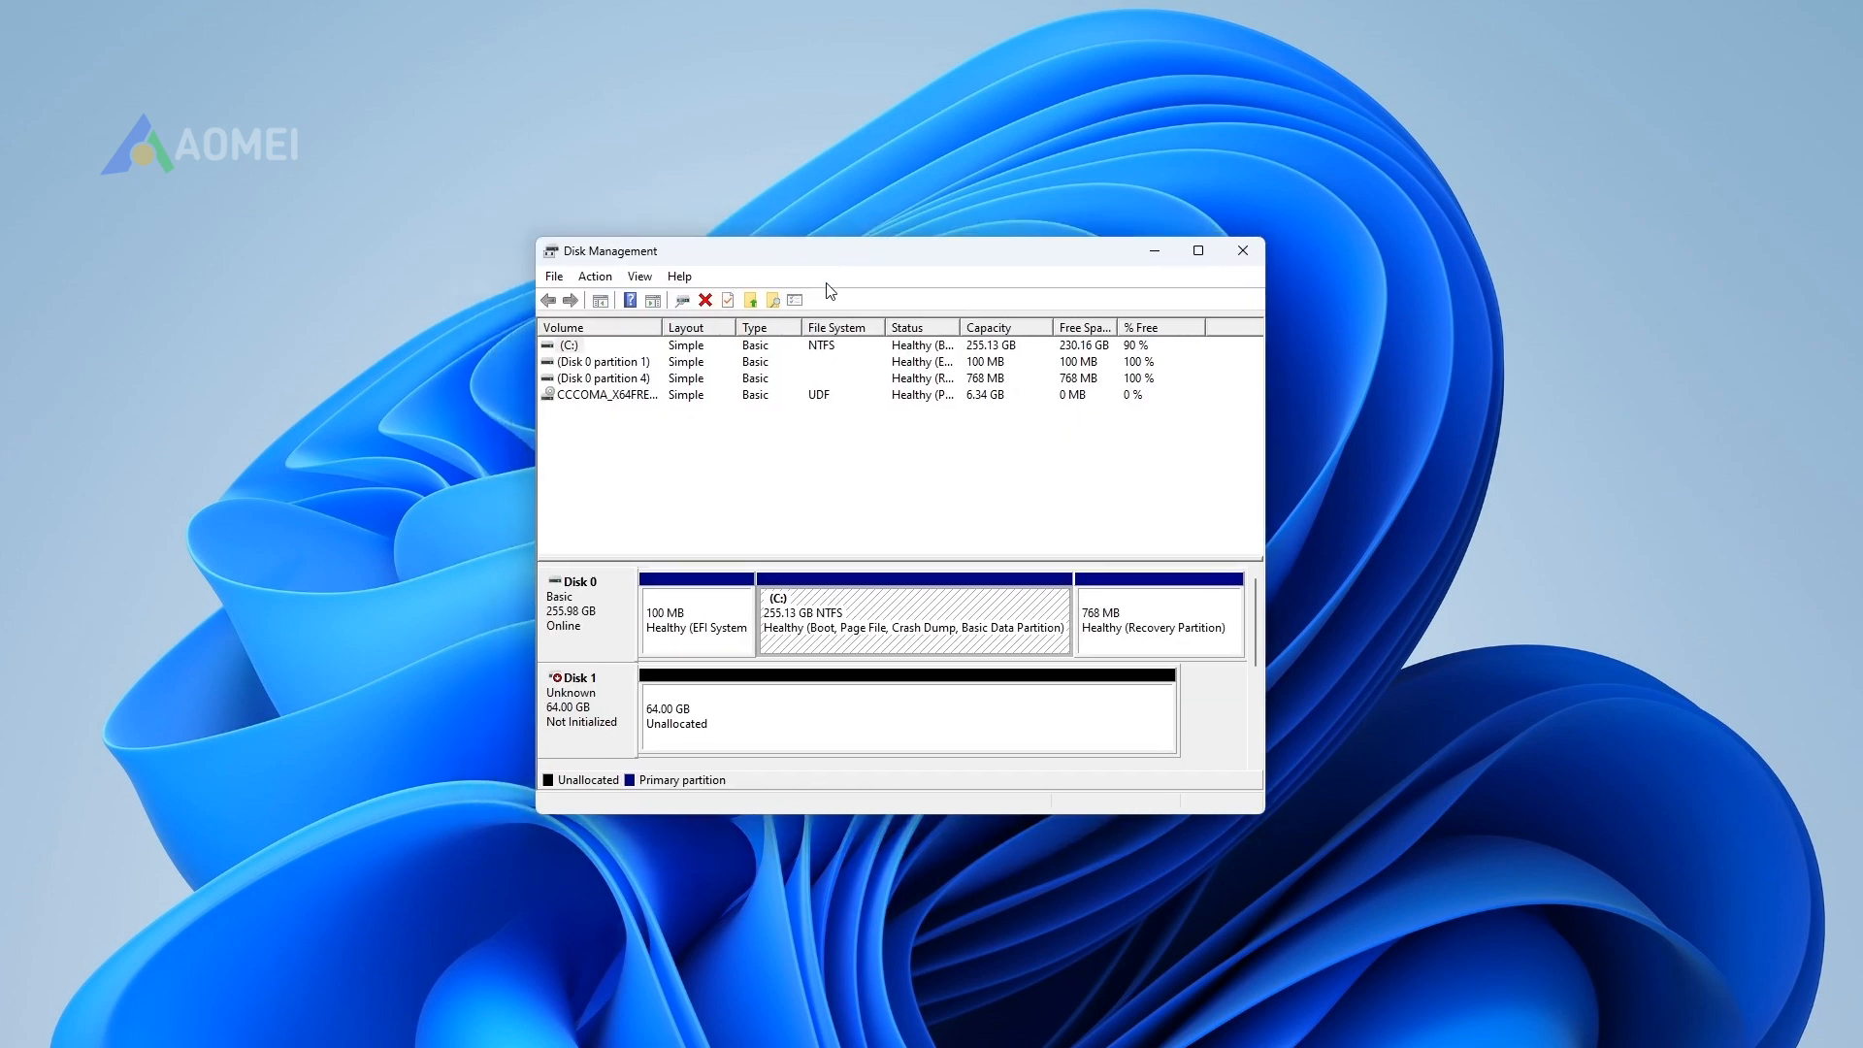
pyautogui.moveTo(881, 620)
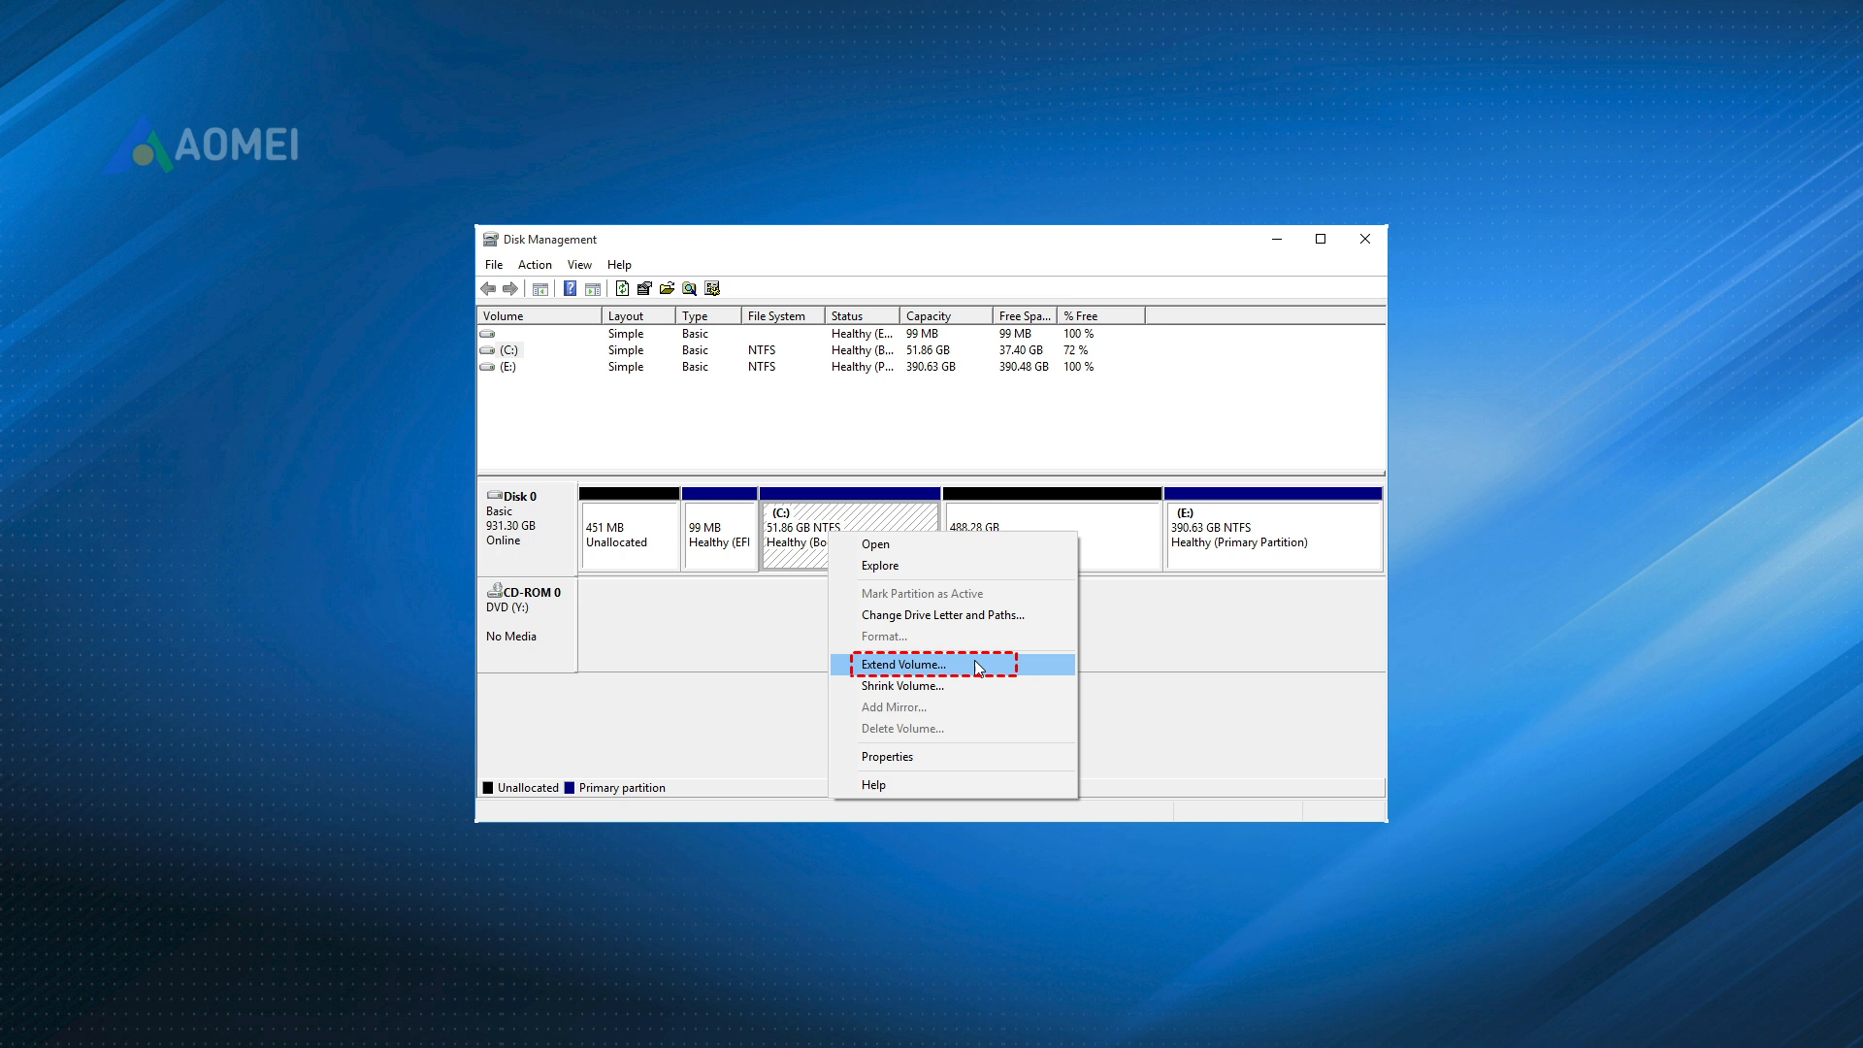
pyautogui.click(903, 664)
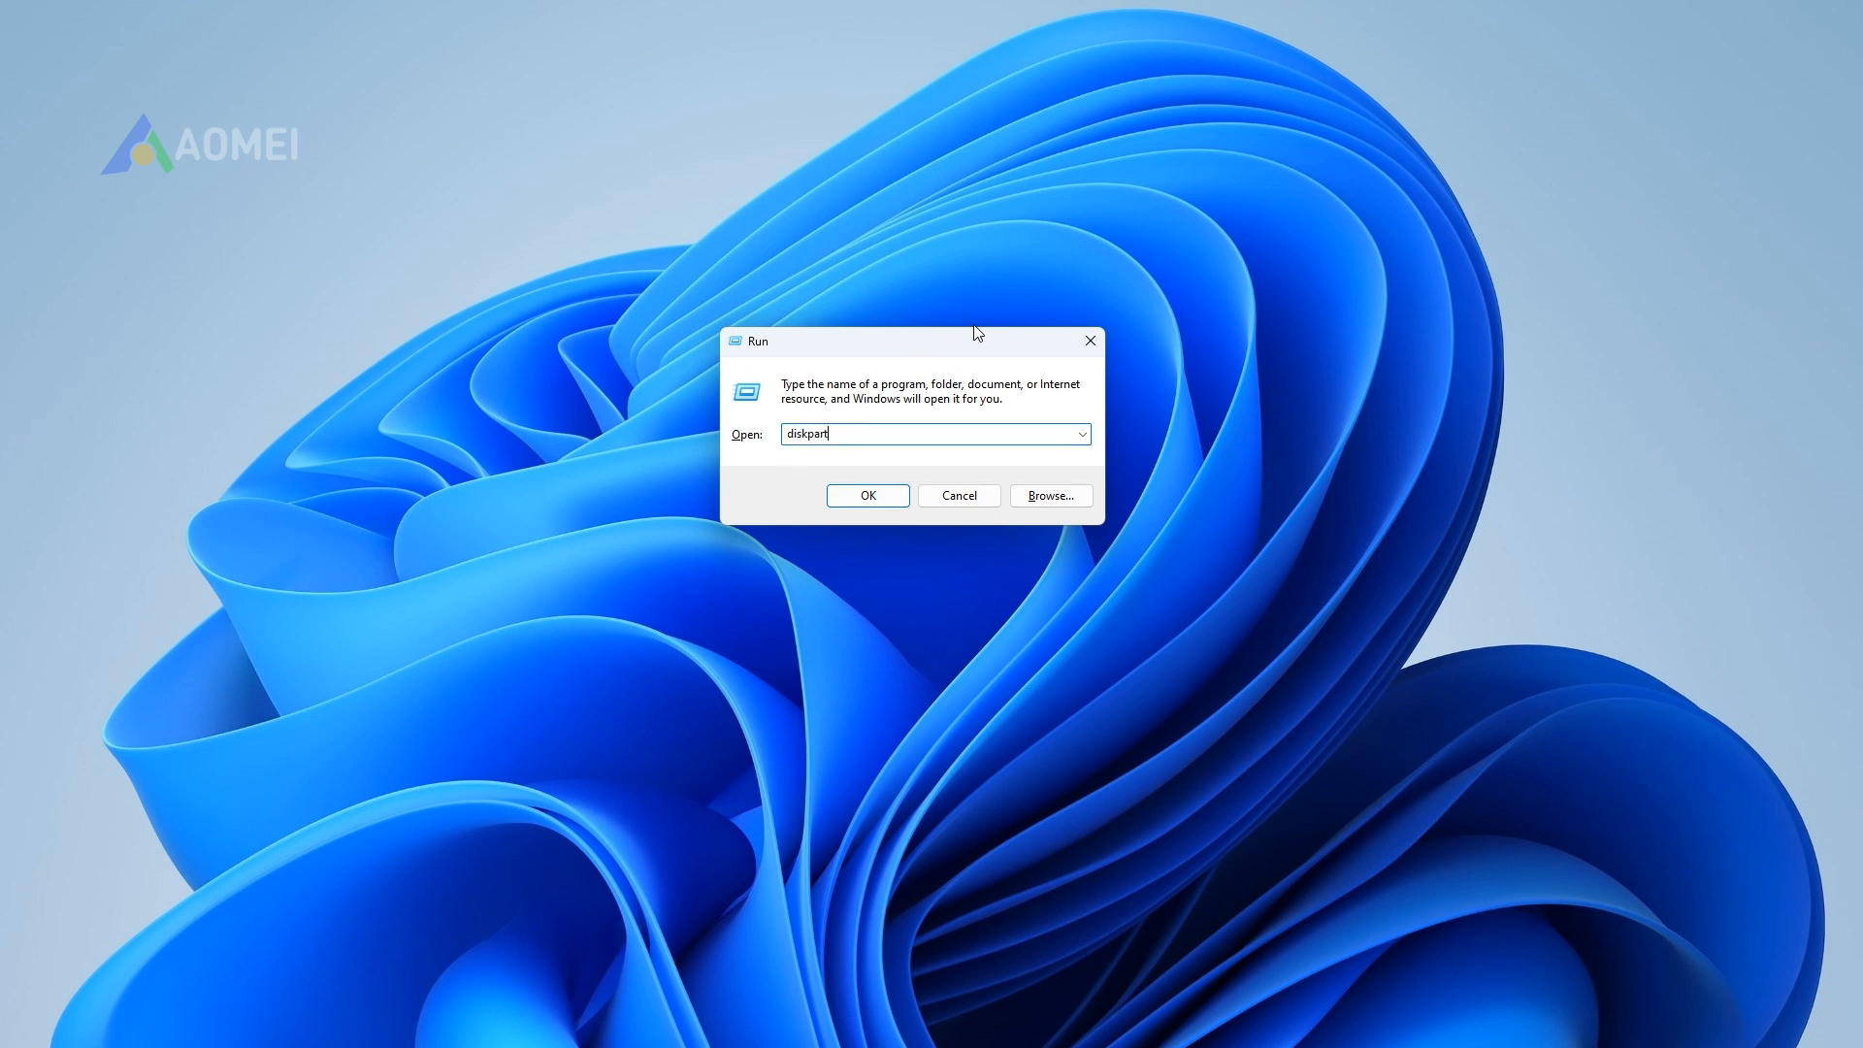
# Step: Run diskpart and allow it to make changes at the UAC prompt
pyautogui.click(866, 495)
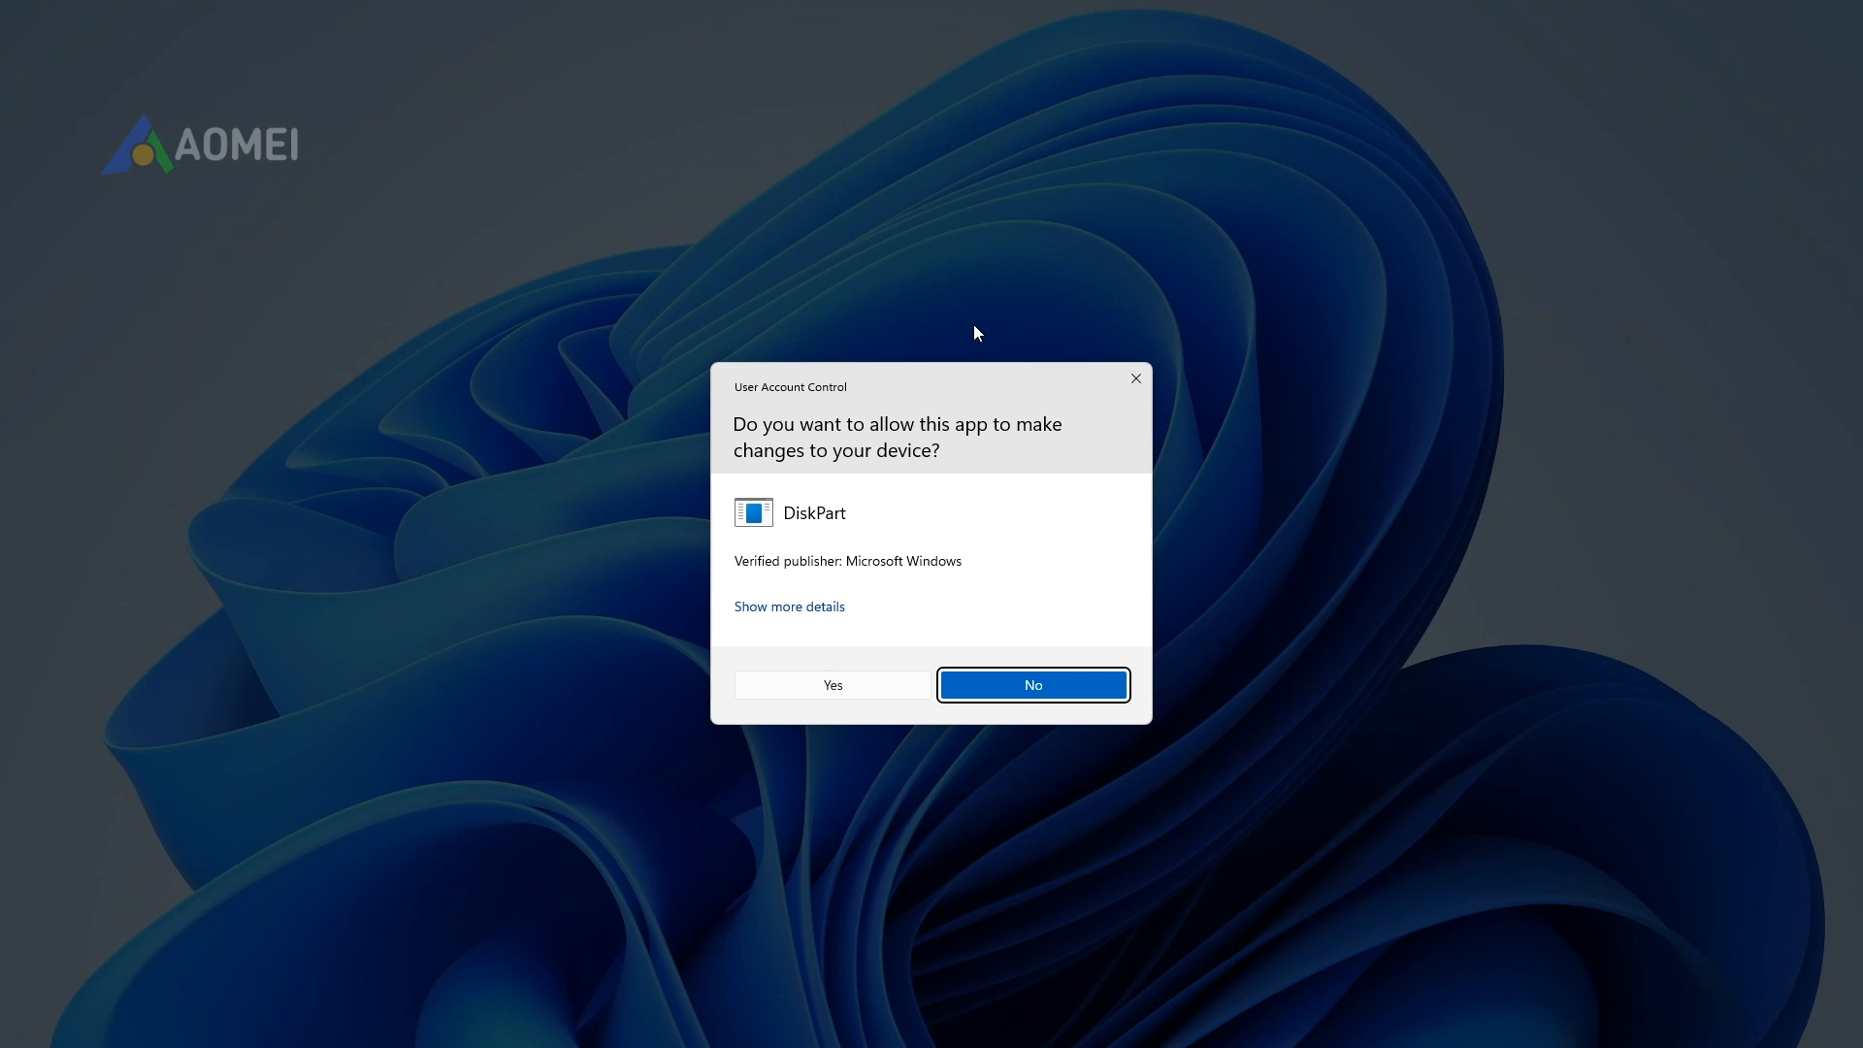
pyautogui.click(832, 685)
pyautogui.write('select partition m:')
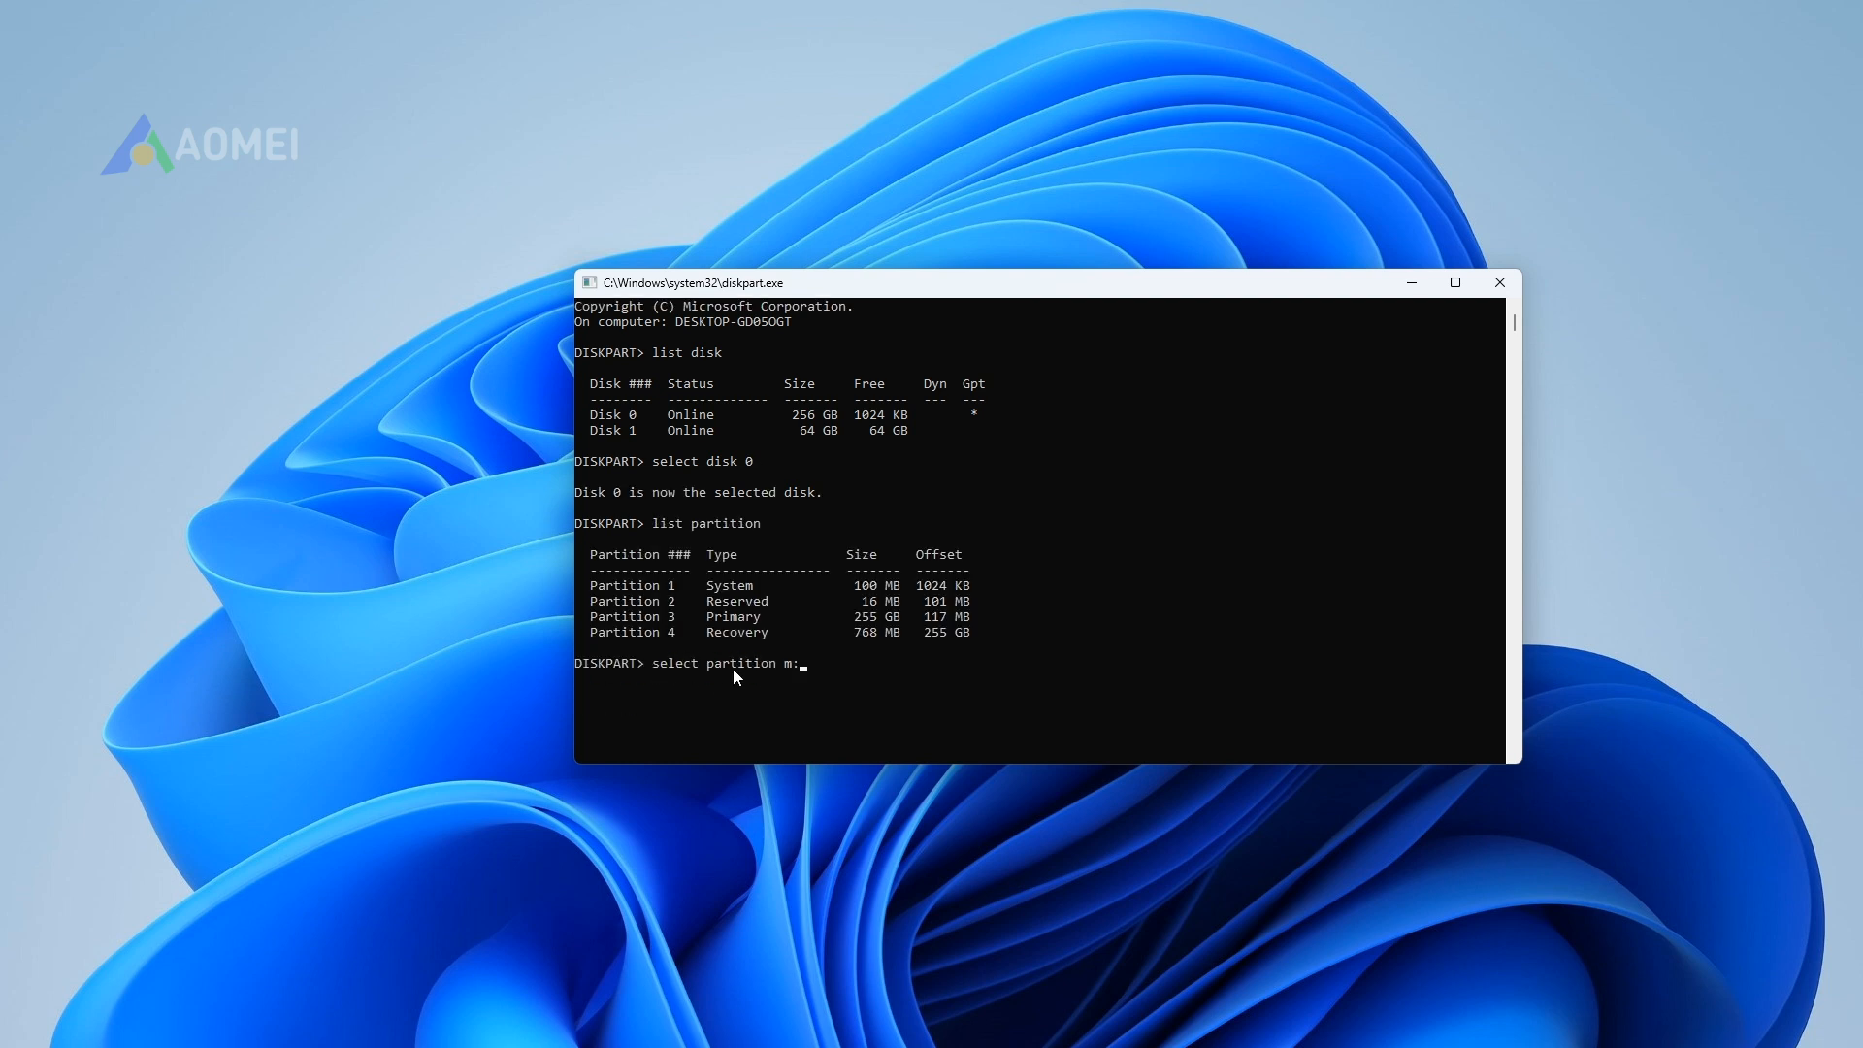
# Step: Select partition 1 on disk 0 and run extend size= x in DiskPart
pyautogui.write('1')
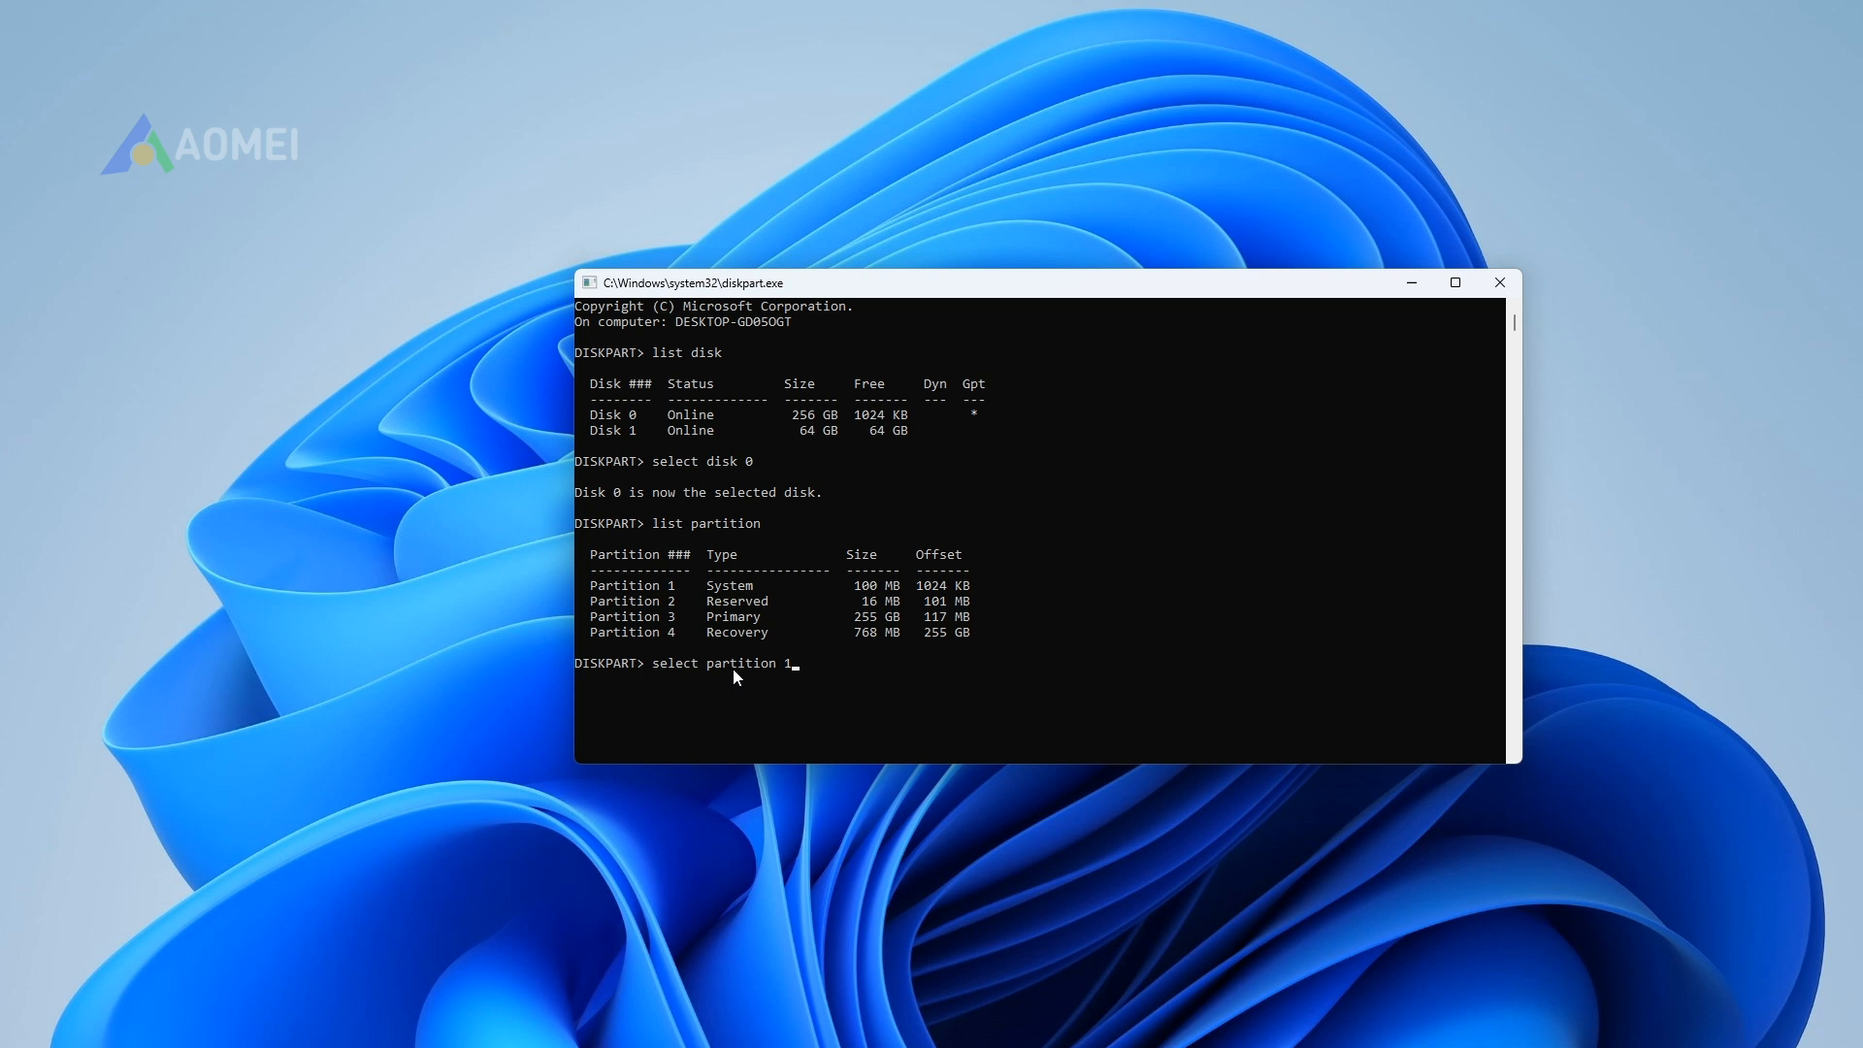
pyautogui.write('extend size= x')
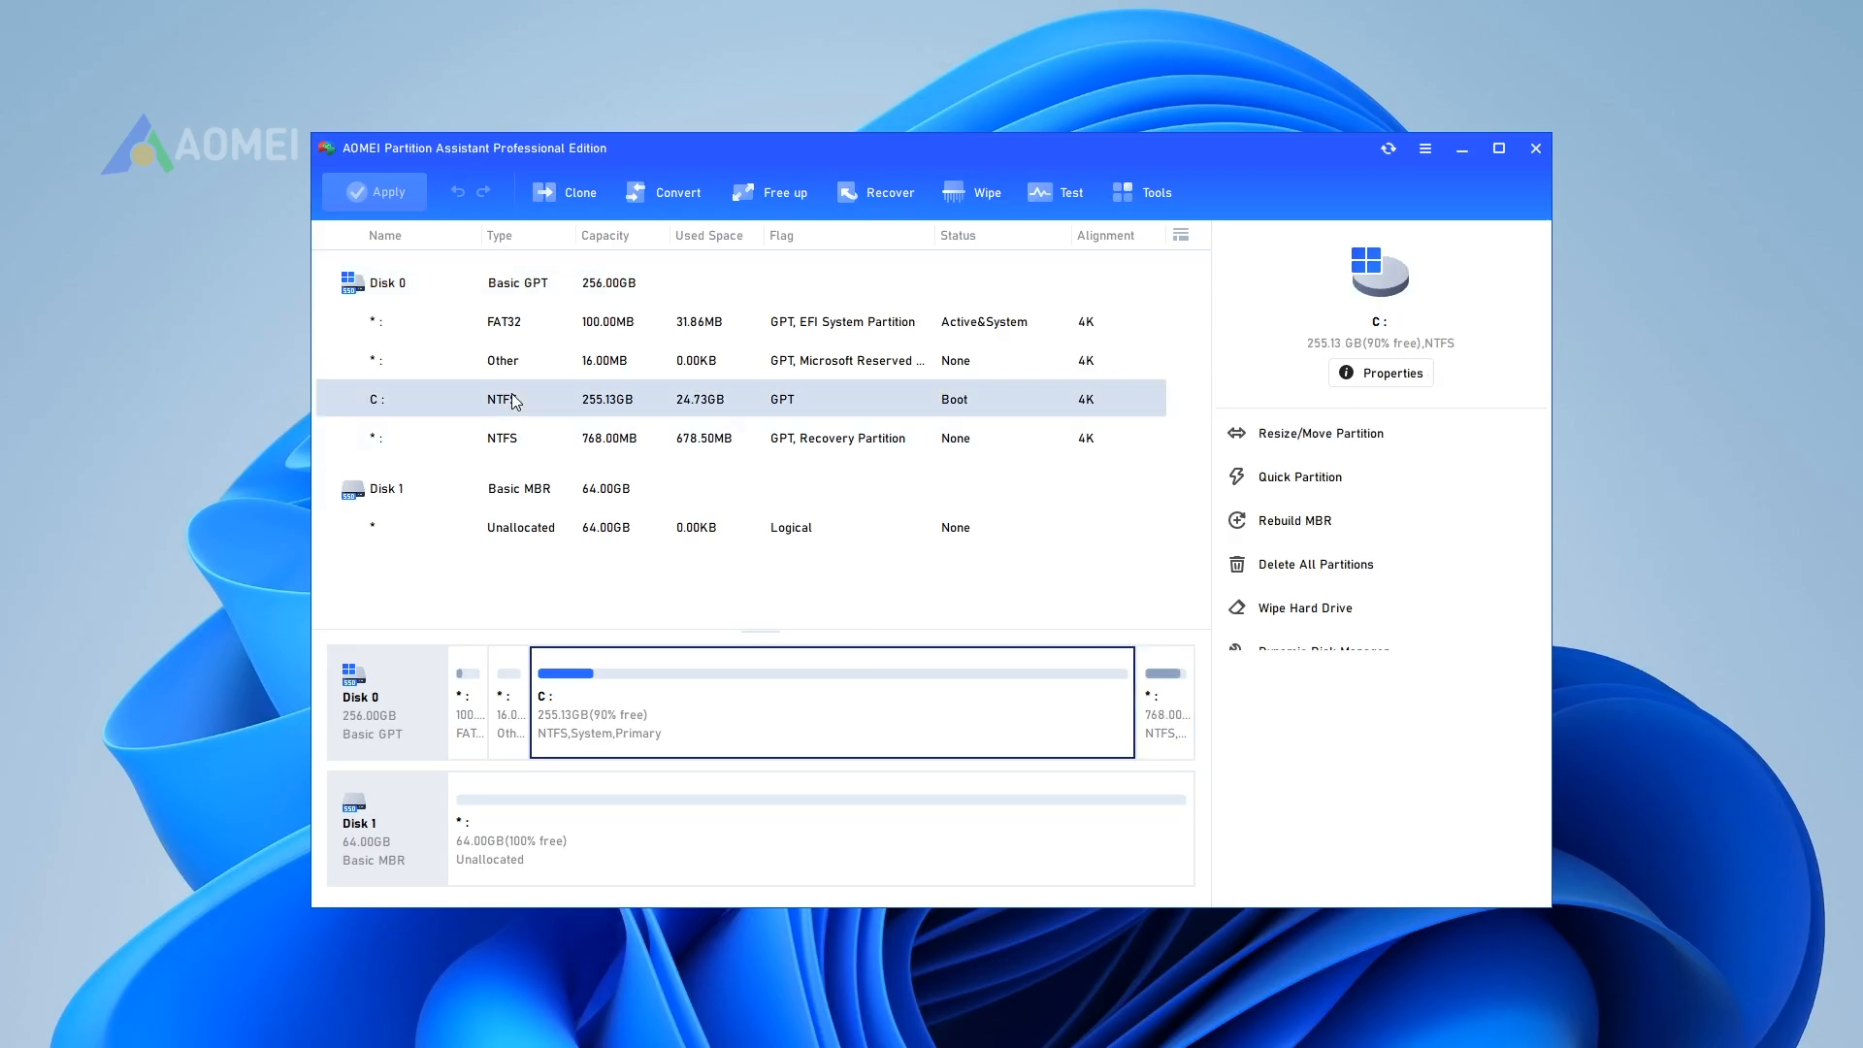
# Step: Merge the unallocated space into drive C via Advanced > Merge Partitions, enlarging it to 614.65GB
pyautogui.click(535, 397)
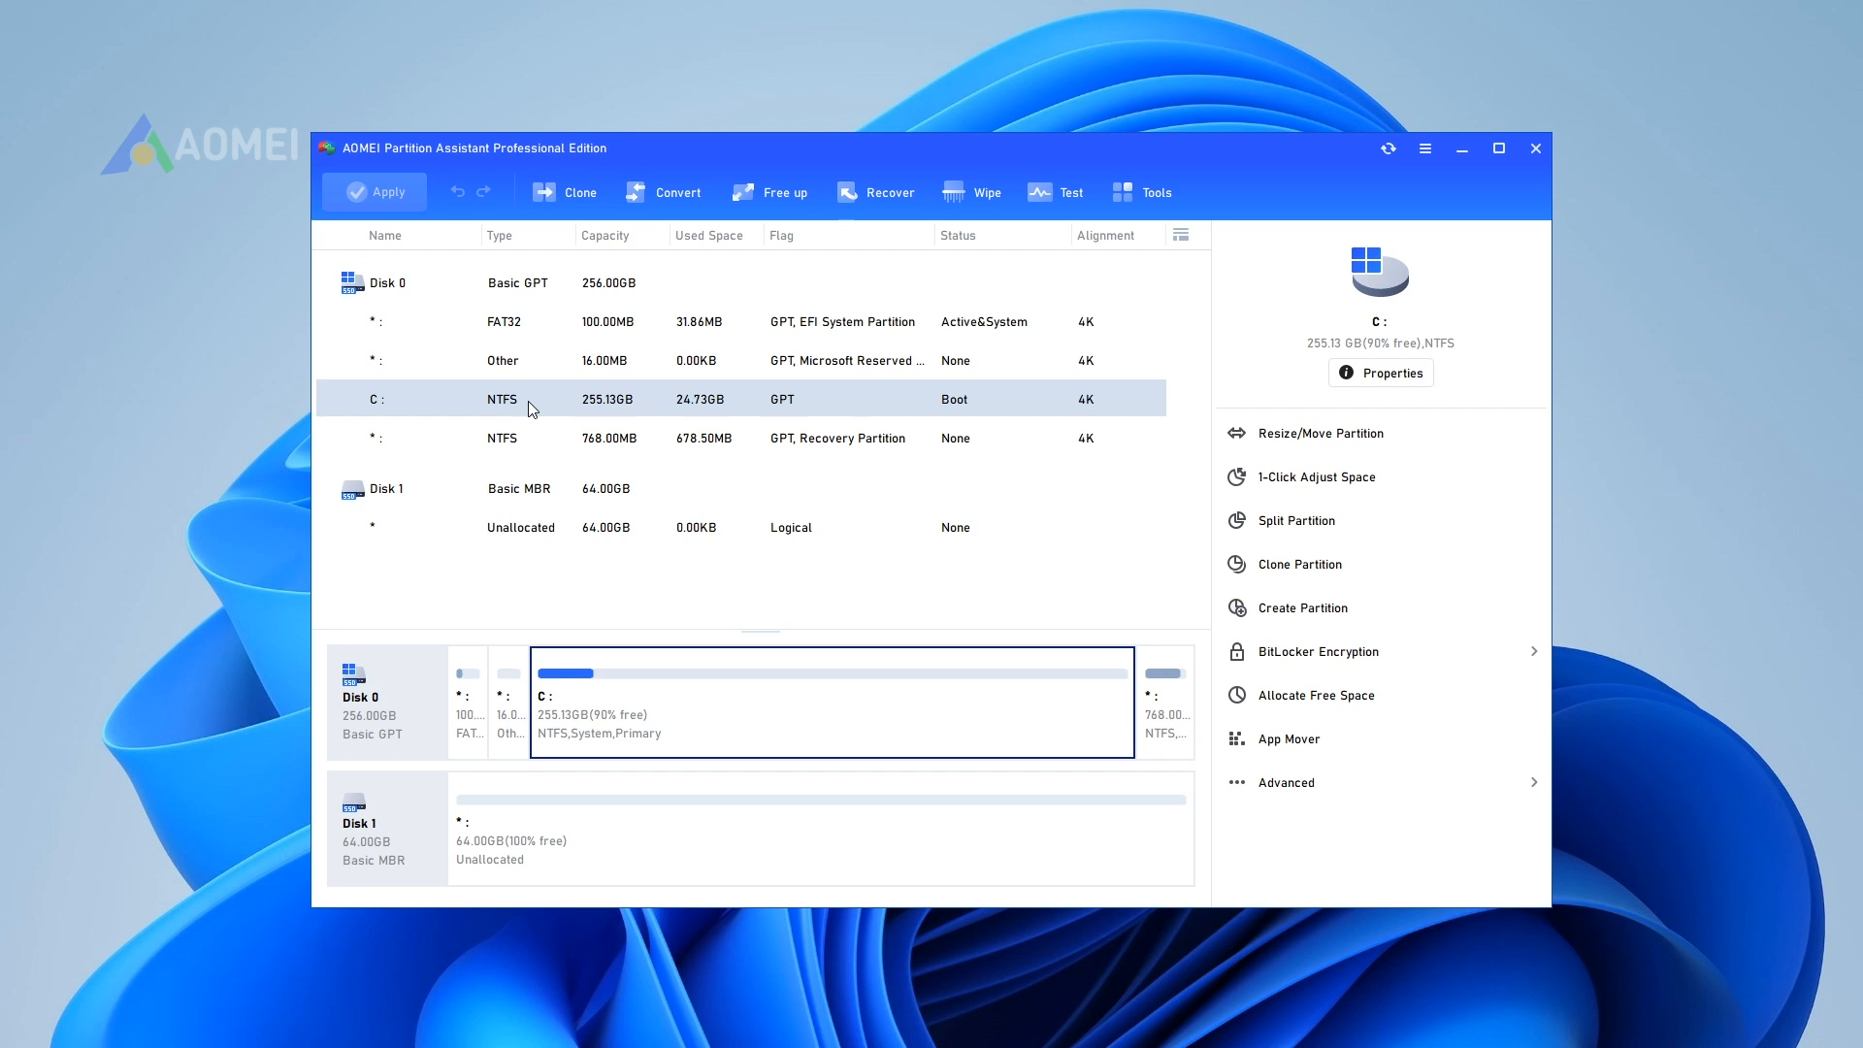
pyautogui.rightClick(499, 398)
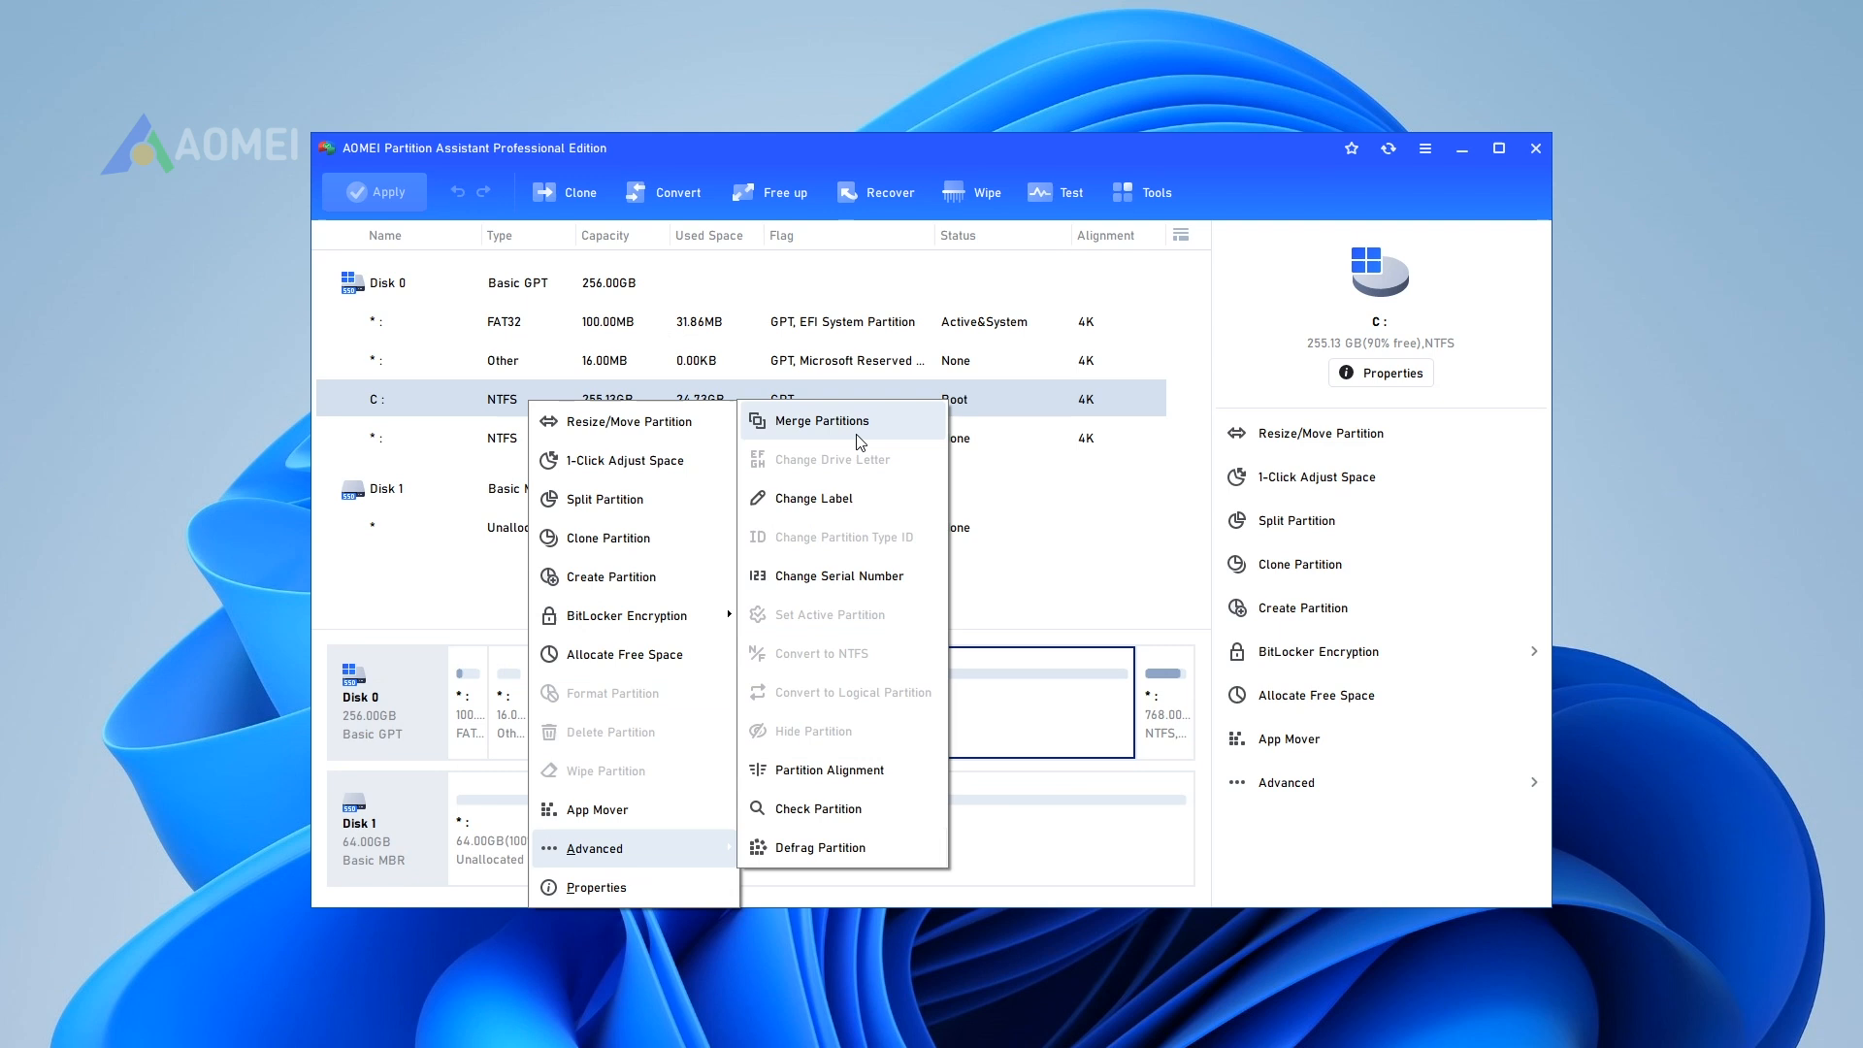
pyautogui.click(821, 421)
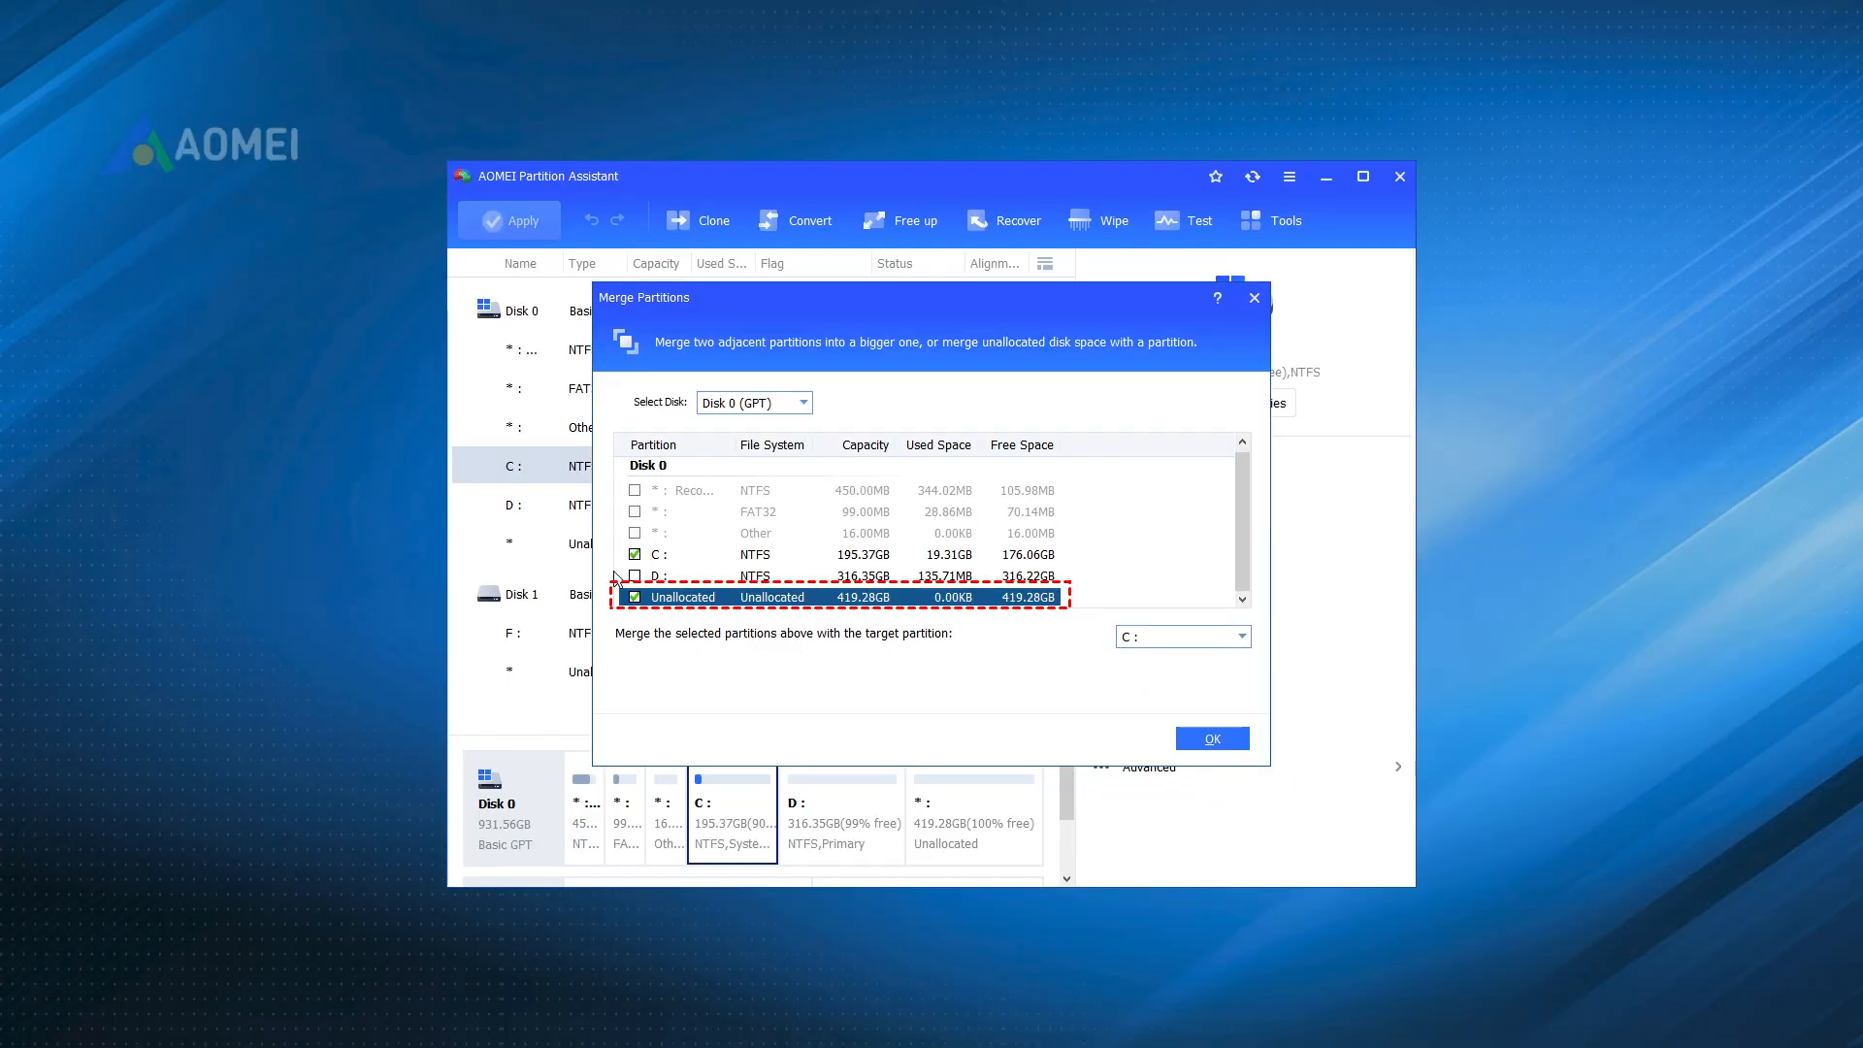
pyautogui.click(1211, 738)
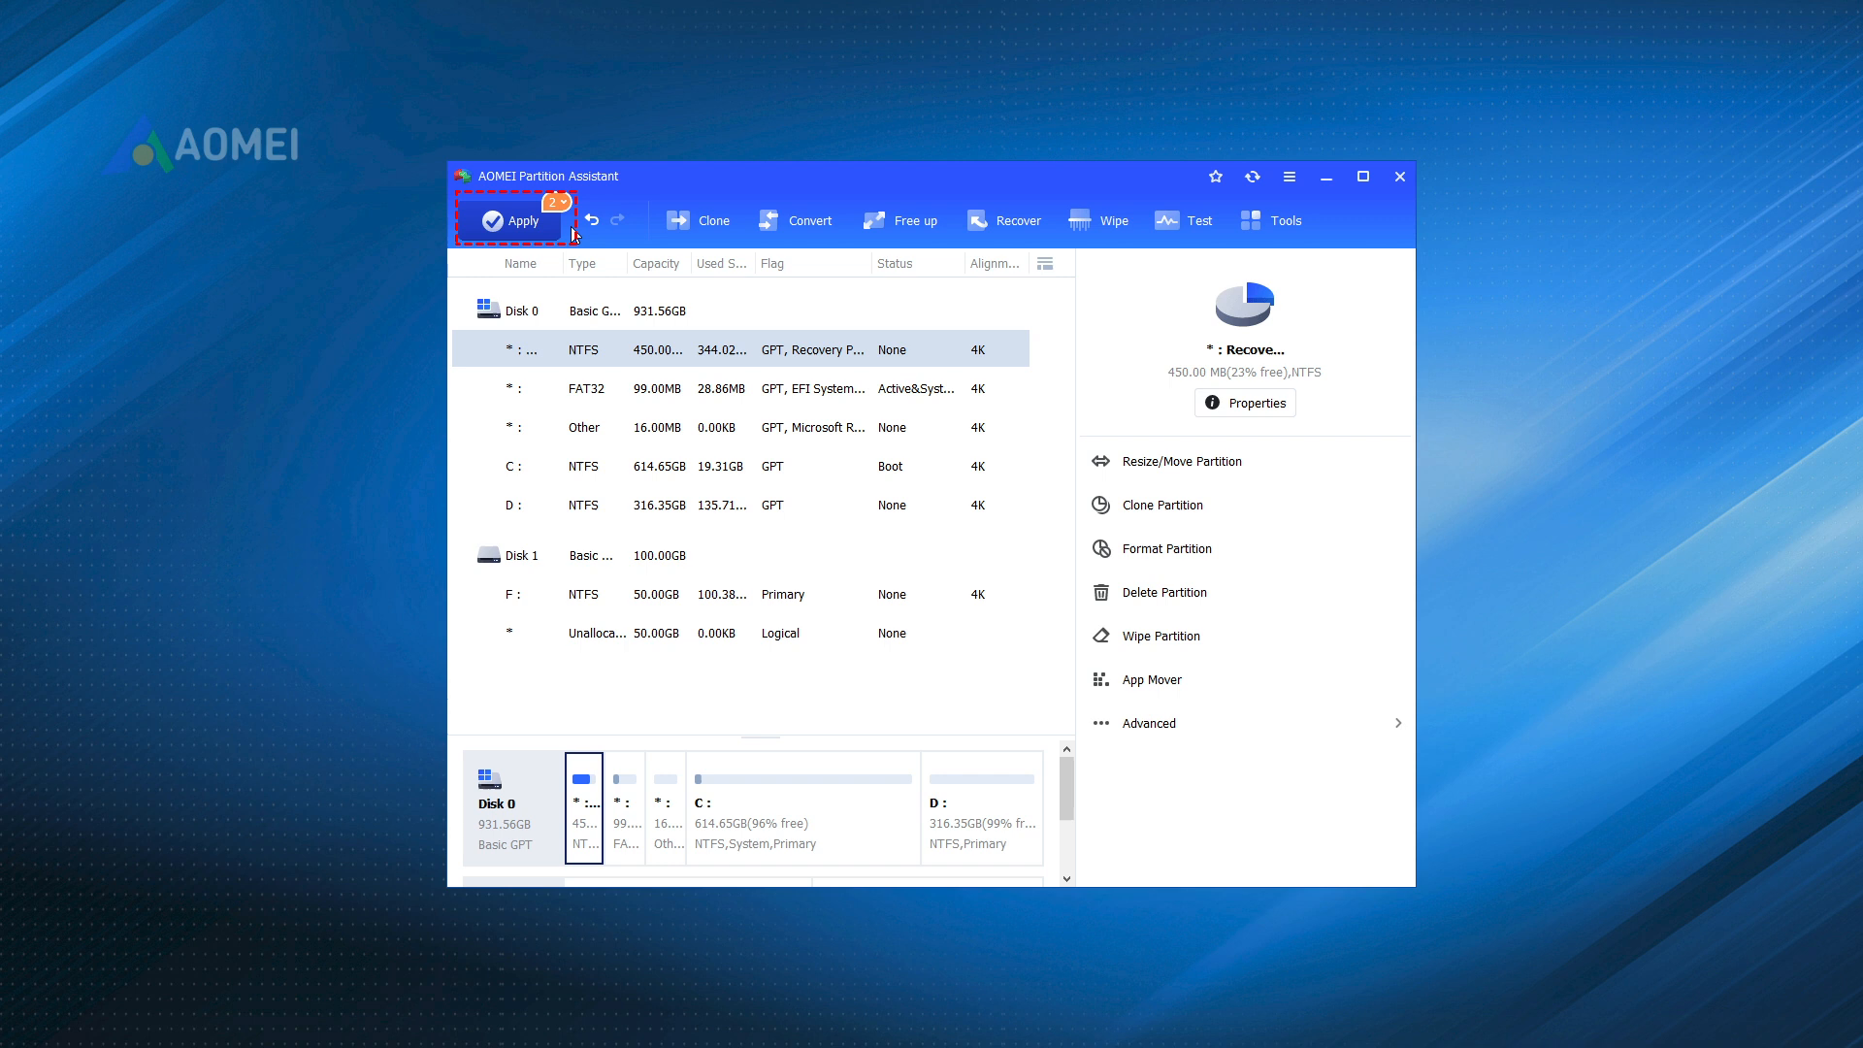